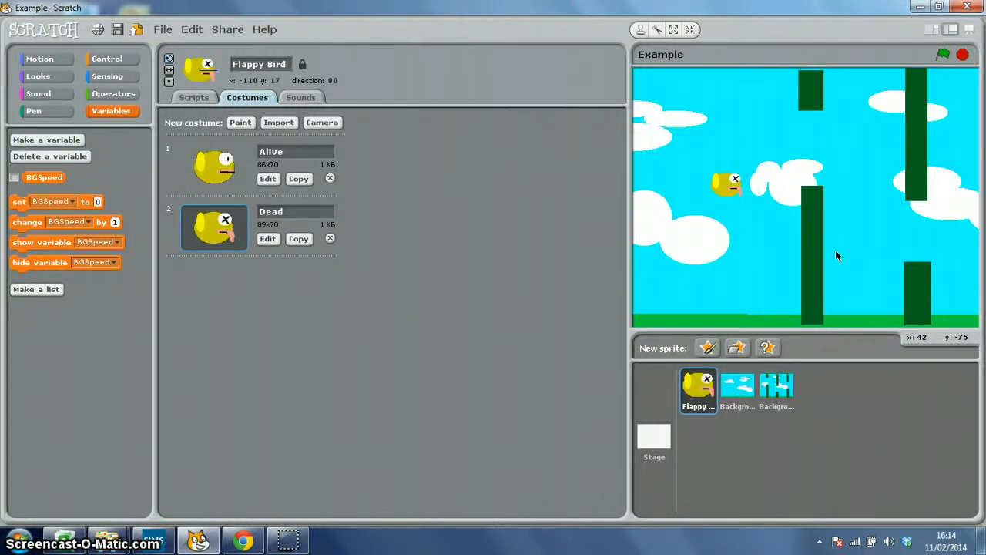
pyautogui.moveTo(817, 206)
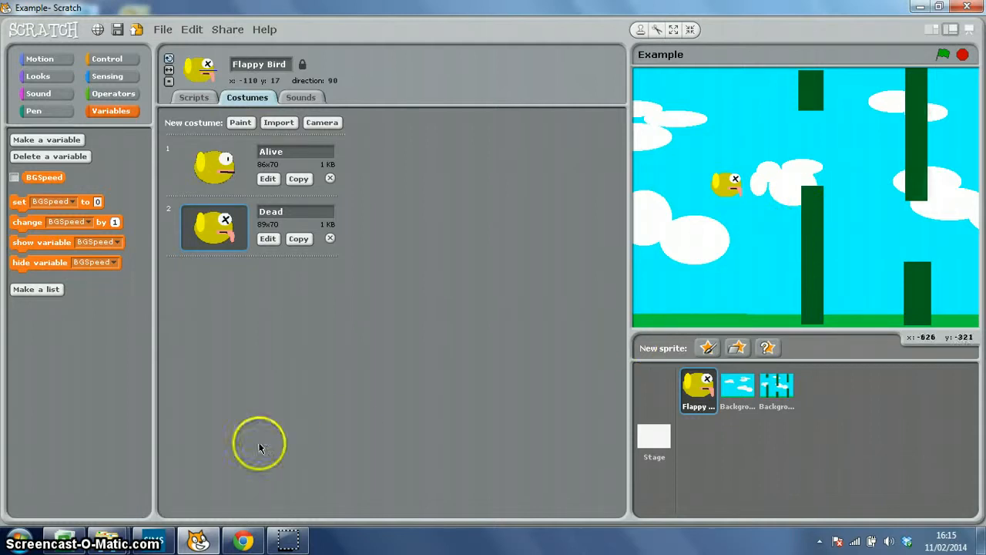
pyautogui.moveTo(208, 157)
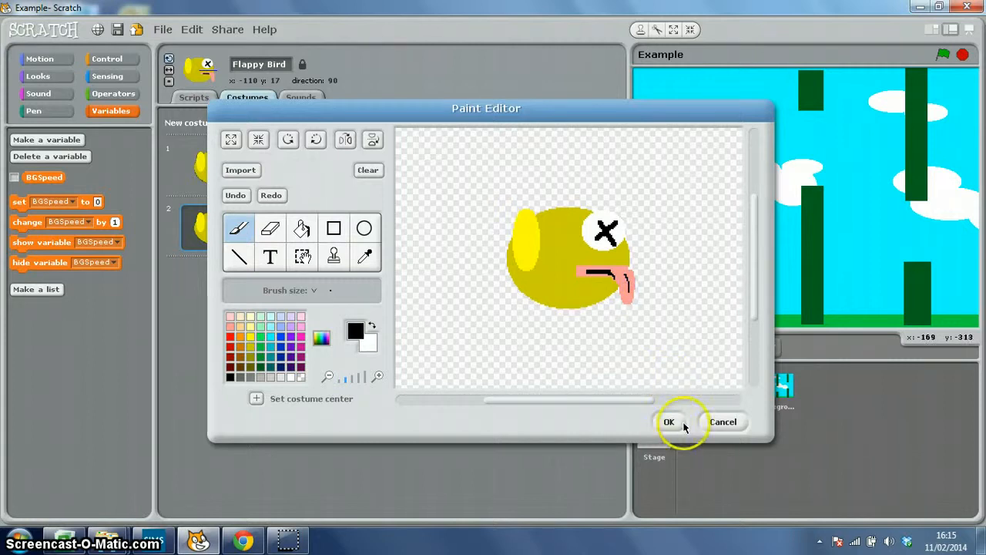
# Add a 'switch to costume Alive' block under 'go to x:-110 y:0' in the bird's green-flag script.
pyautogui.click(668, 423)
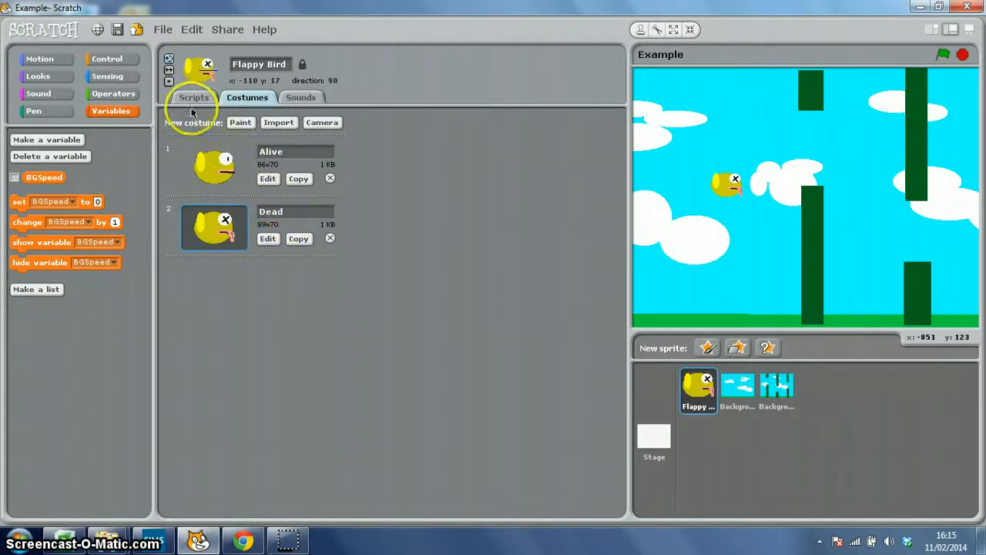
pyautogui.click(194, 98)
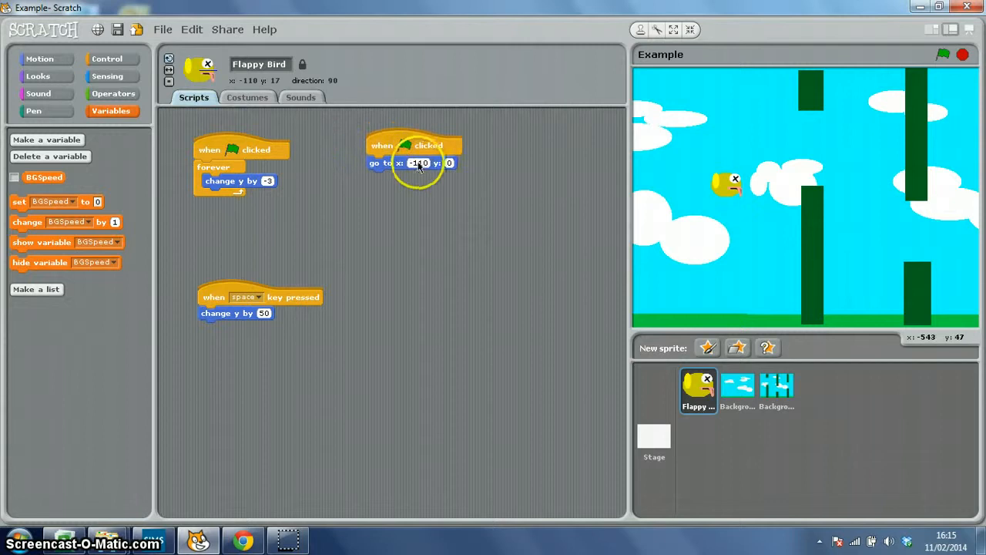
pyautogui.click(37, 75)
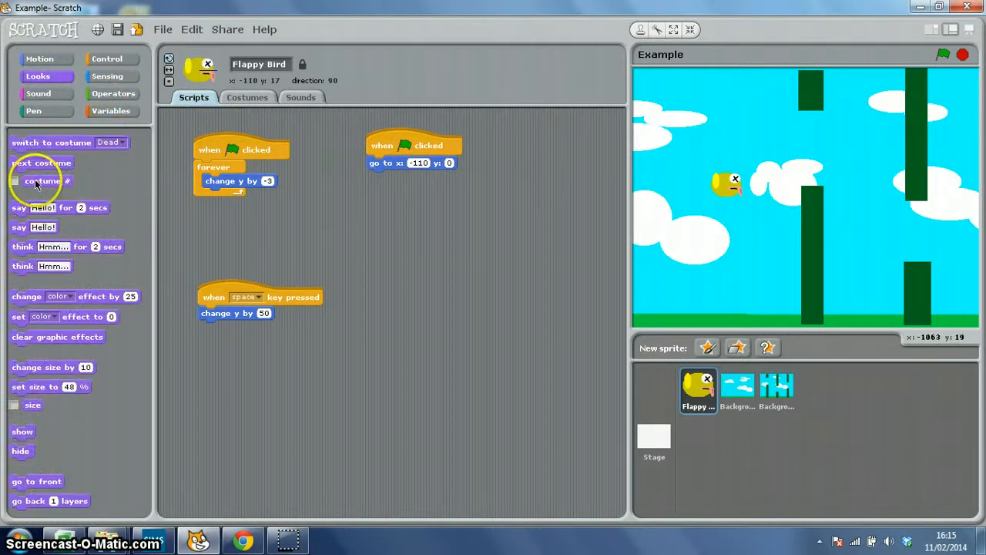
pyautogui.moveTo(51, 142); pyautogui.dragTo(408, 177)
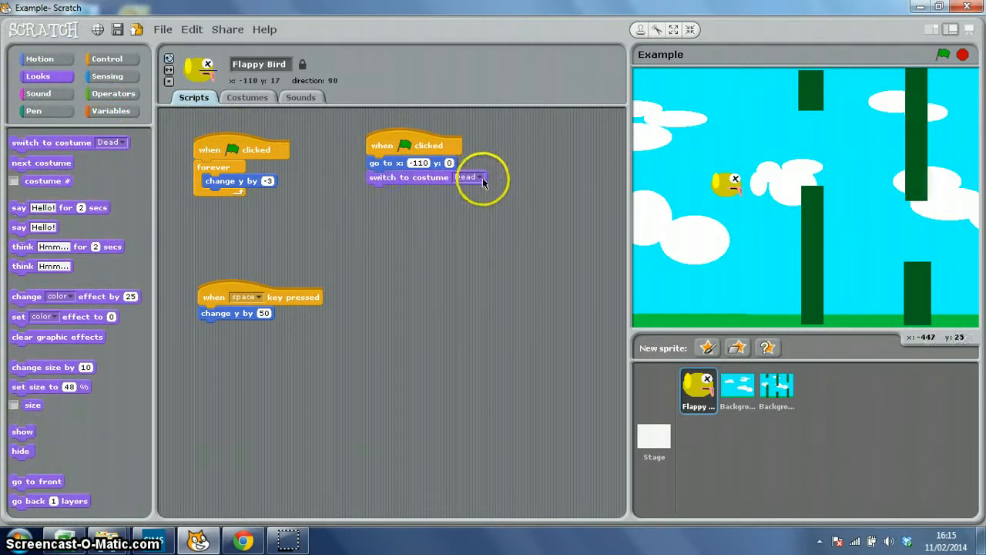
pyautogui.click(468, 177)
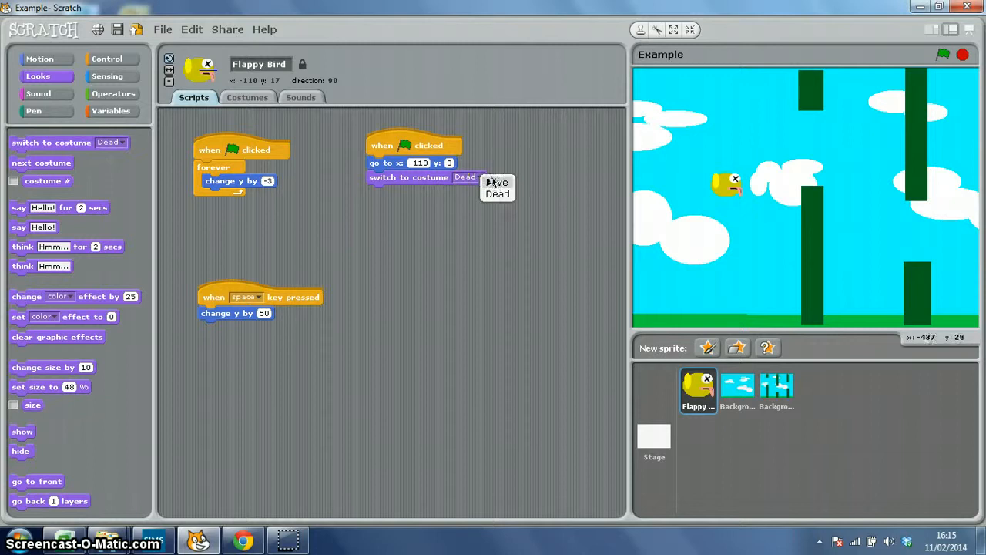
pyautogui.click(496, 194)
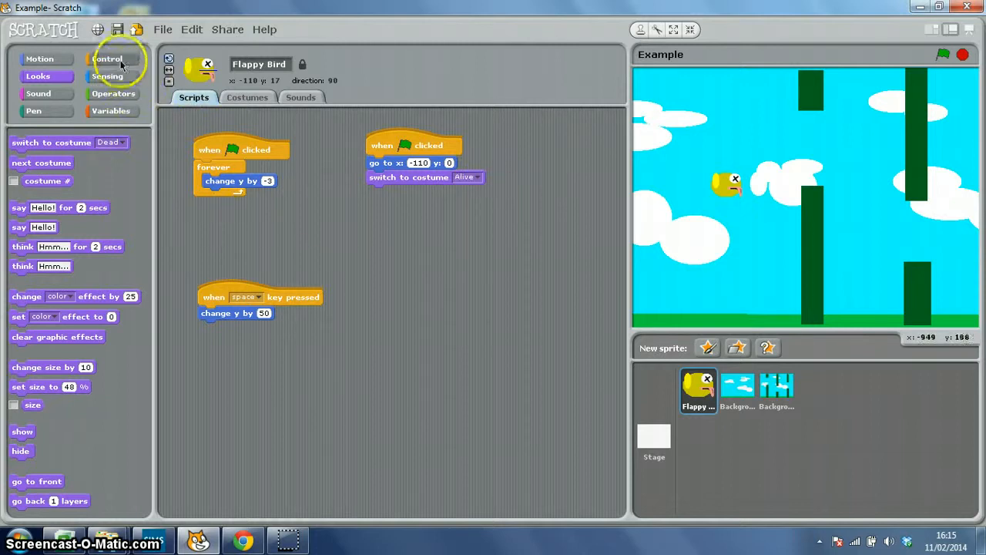
pyautogui.click(108, 58)
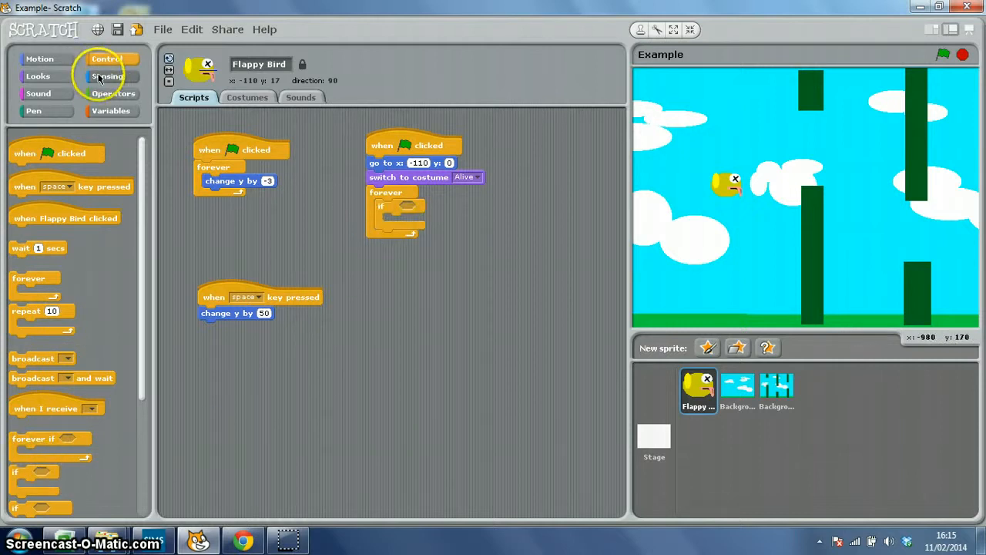
# Inside the forever loop's if, check 'touching color' and switch to the Dead costume.
pyautogui.click(108, 76)
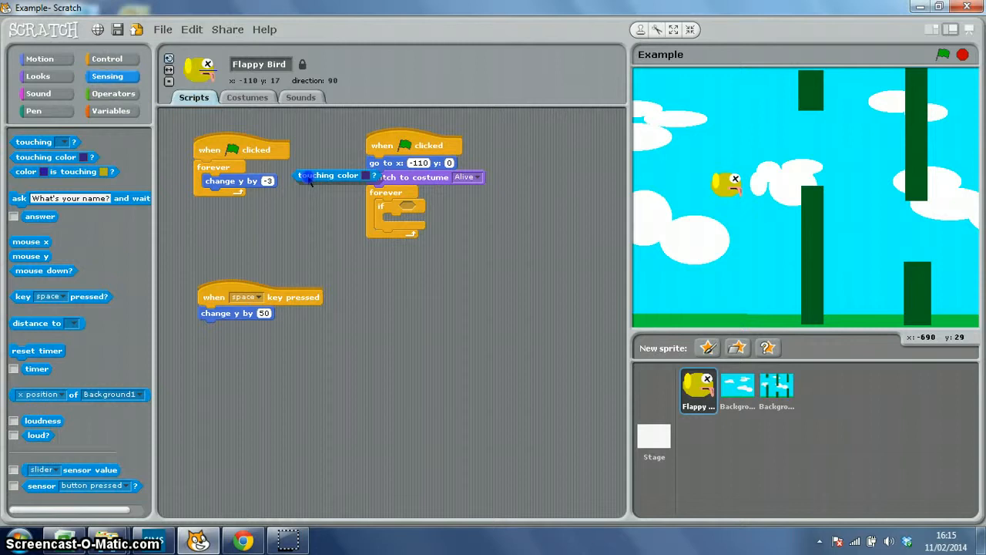
pyautogui.moveTo(332, 176); pyautogui.dragTo(434, 207)
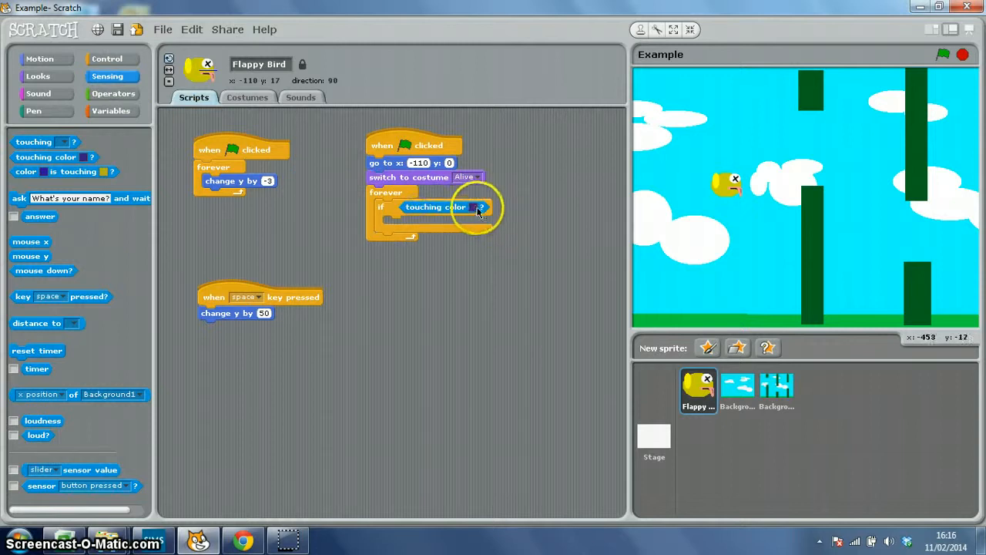
pyautogui.moveTo(505, 193)
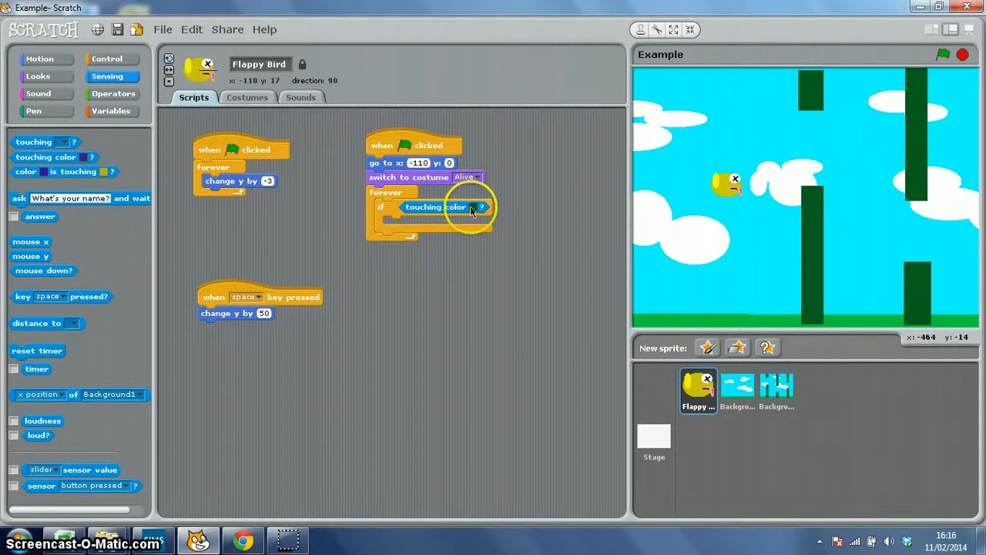
pyautogui.moveTo(59, 130)
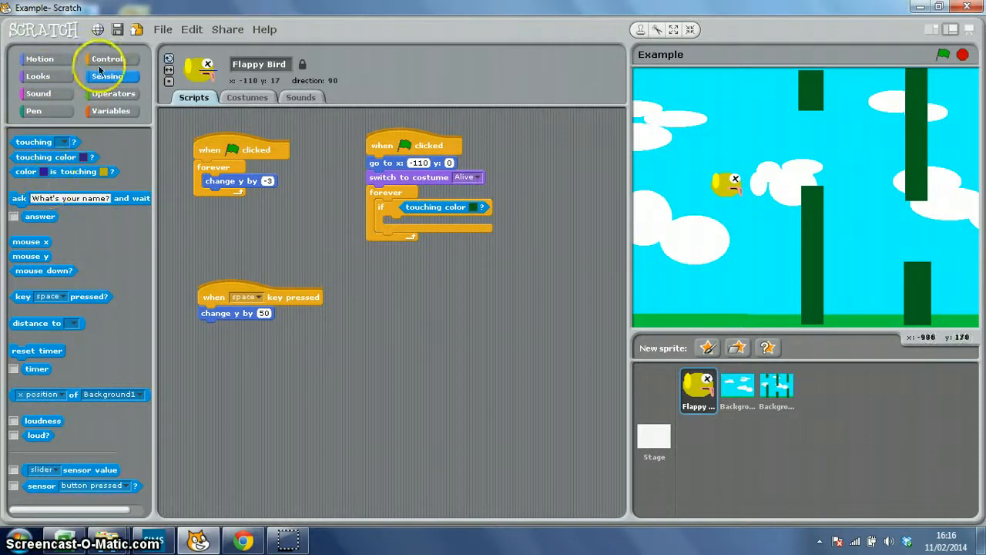
pyautogui.click(37, 75)
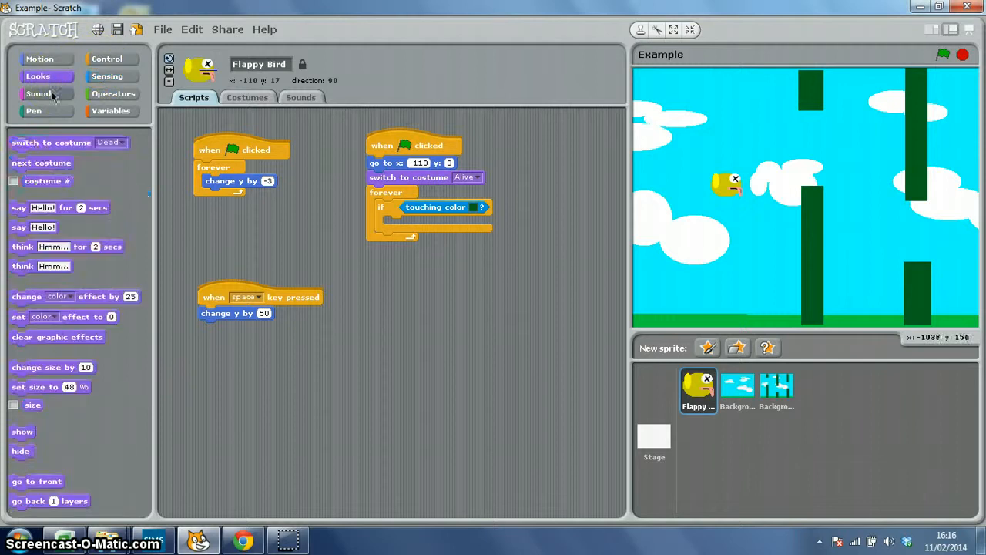
pyautogui.moveTo(51, 141); pyautogui.dragTo(434, 225)
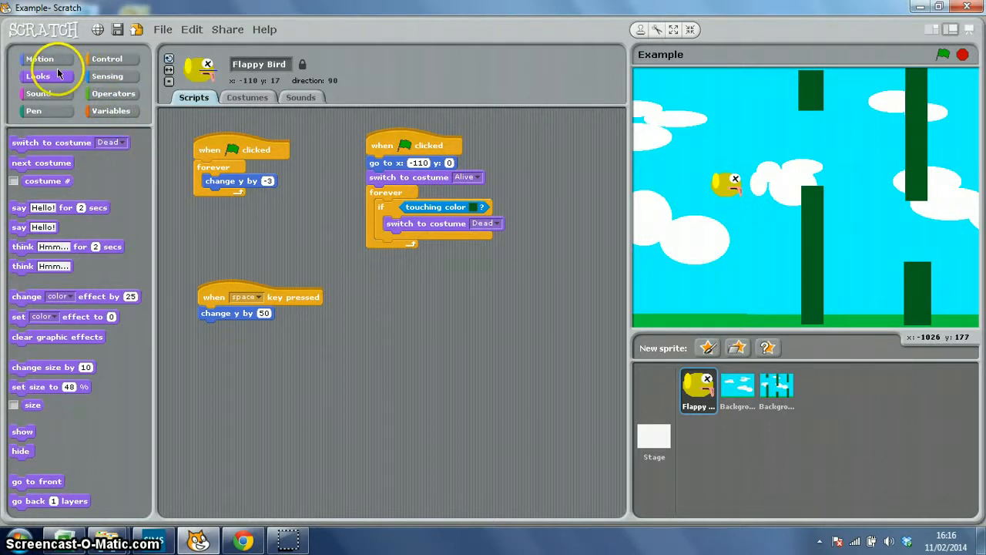
# Add a glide block after the Dead costume switch so the bird falls to y -180.
pyautogui.click(41, 59)
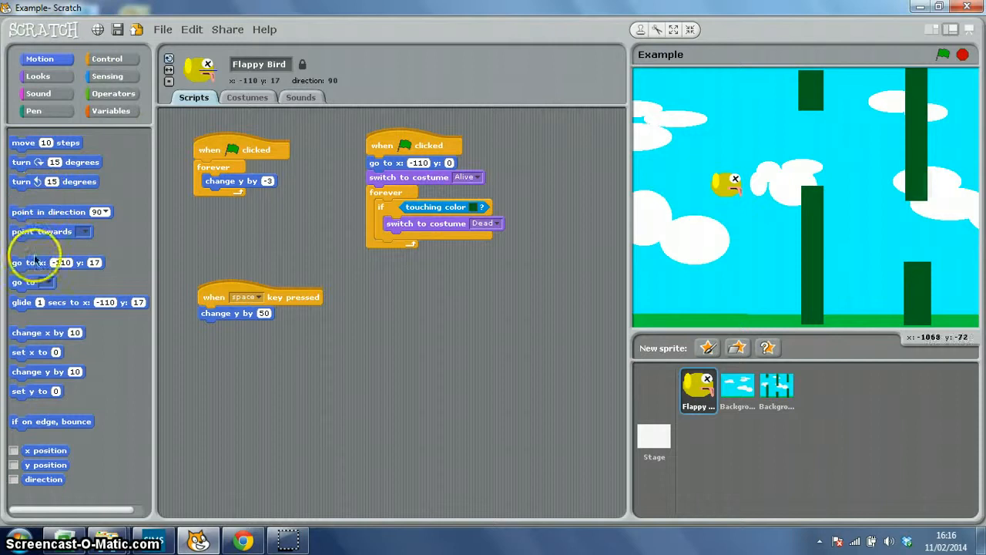
pyautogui.moveTo(77, 302); pyautogui.dragTo(446, 255)
pyautogui.write('3')
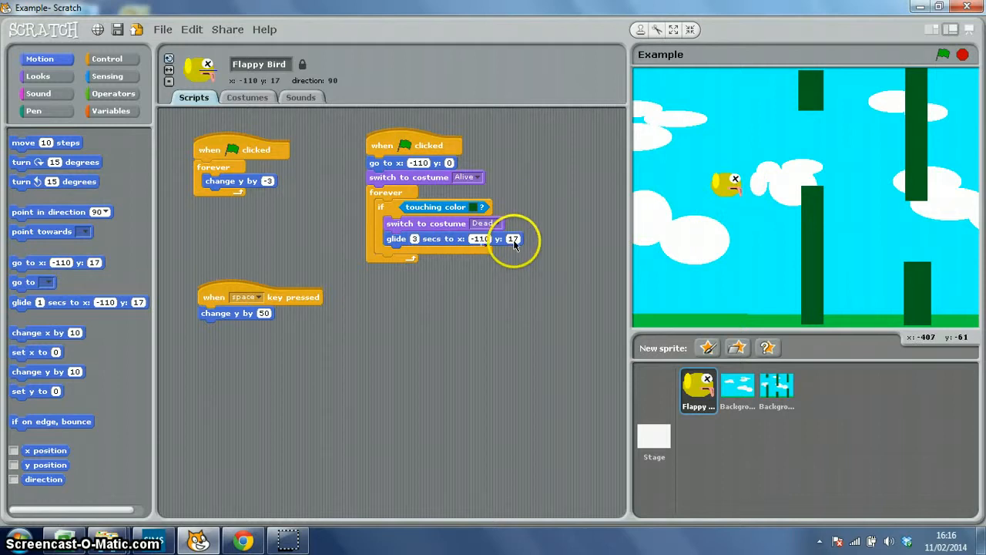
pyautogui.moveTo(808, 327)
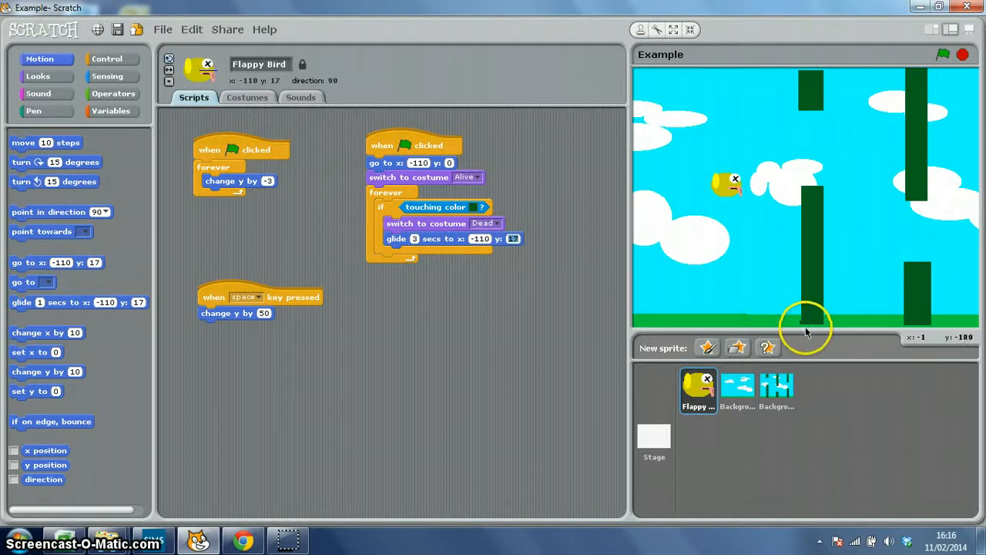
pyautogui.moveTo(804, 315)
pyautogui.write('-180')
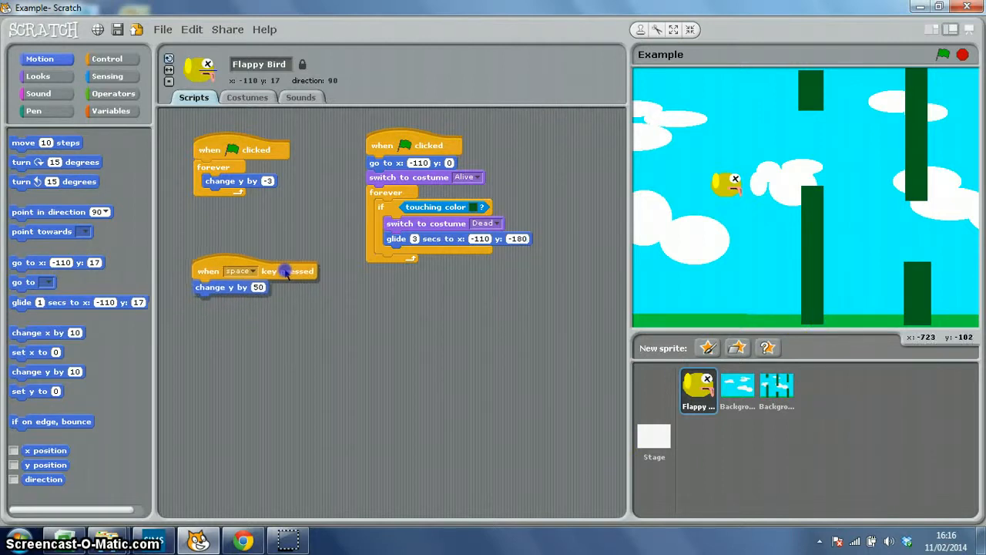
pyautogui.moveTo(290, 271)
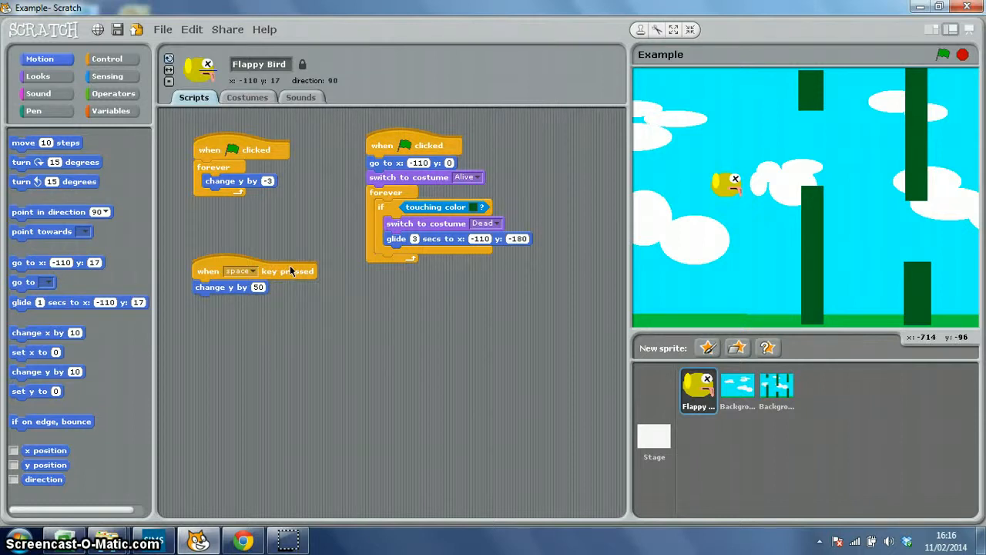
pyautogui.moveTo(287, 275)
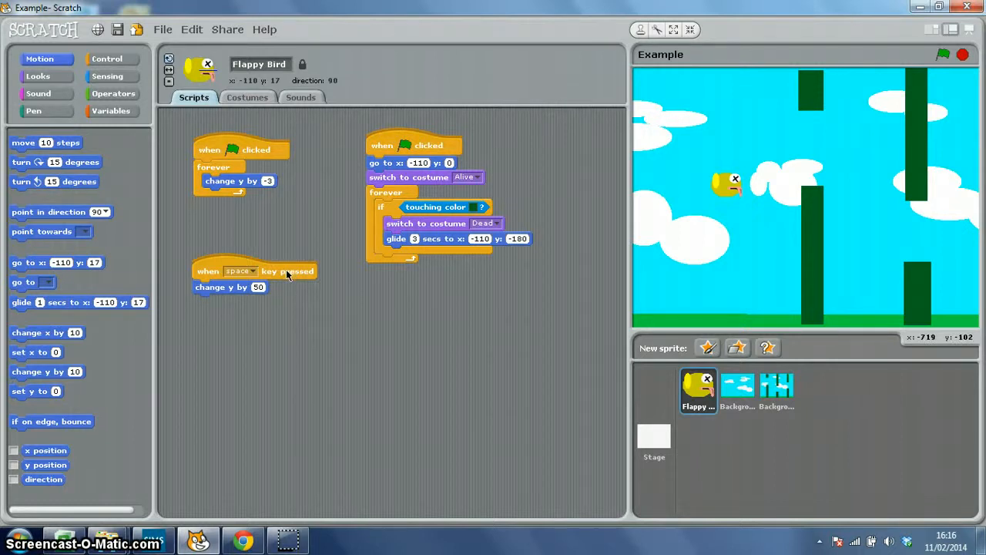
pyautogui.moveTo(863, 108)
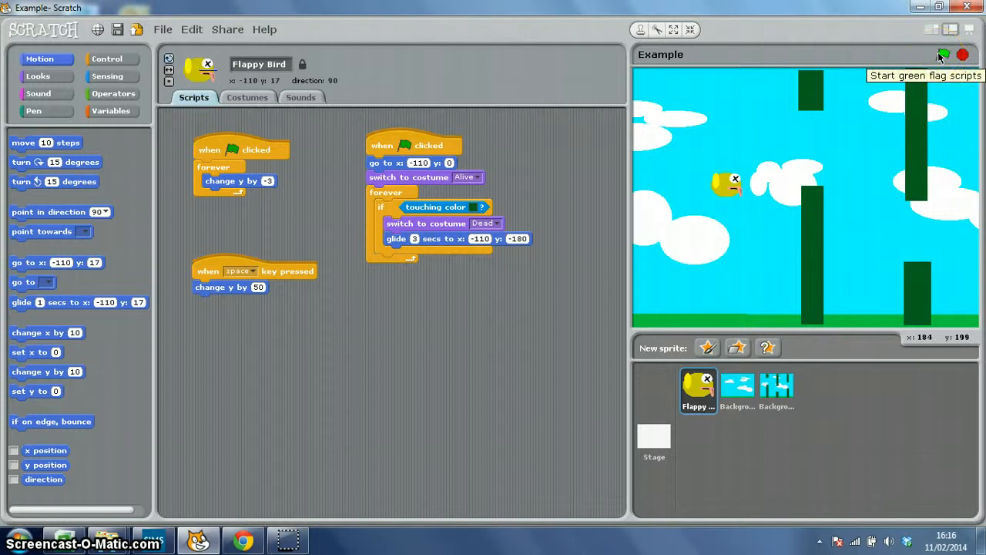
# Run the game with the green flag so the bird falls to the ground, then stop it.
pyautogui.click(944, 54)
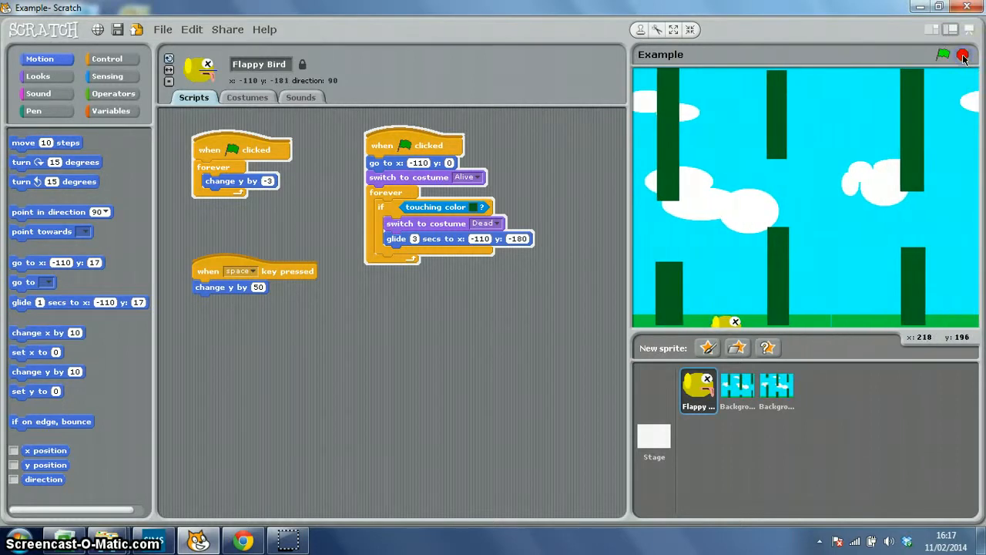
pyautogui.click(943, 54)
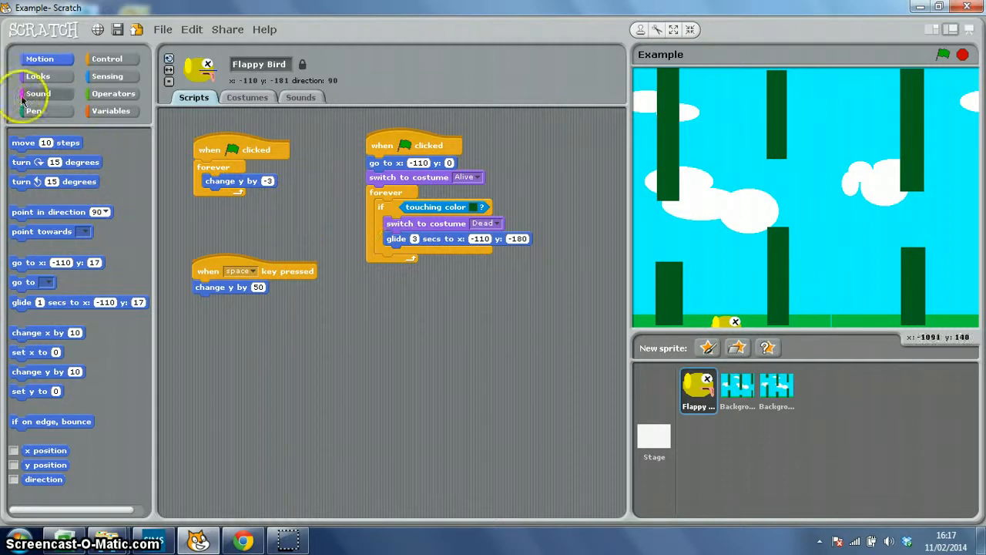
pyautogui.moveTo(107, 59)
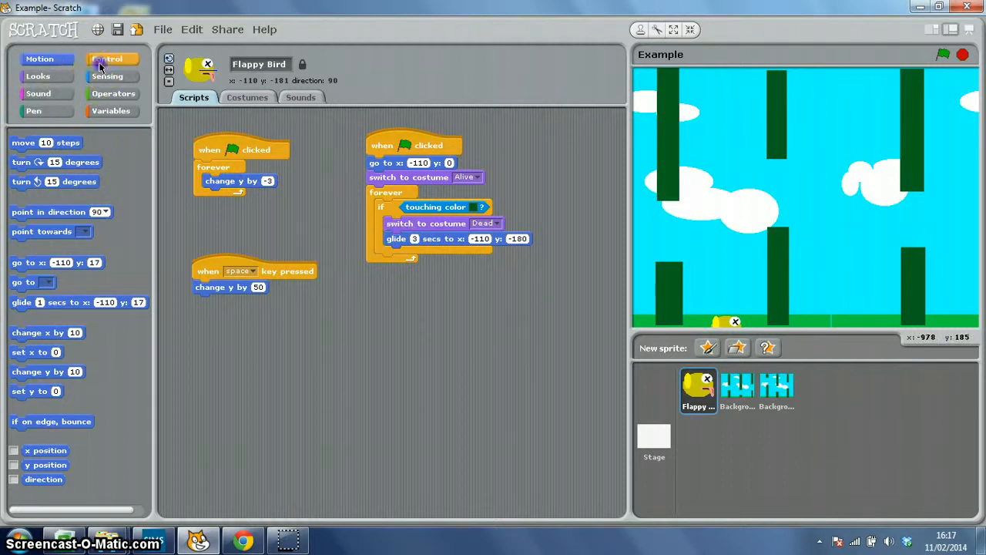
# Add a 'stop all' block under the glide inside the pipe-touching check.
pyautogui.click(106, 59)
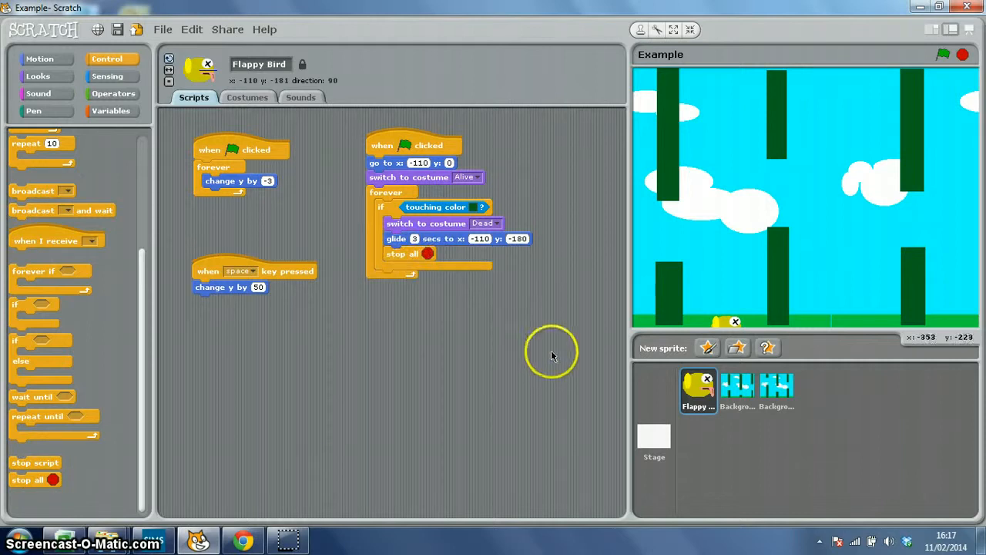
pyautogui.moveTo(917, 105)
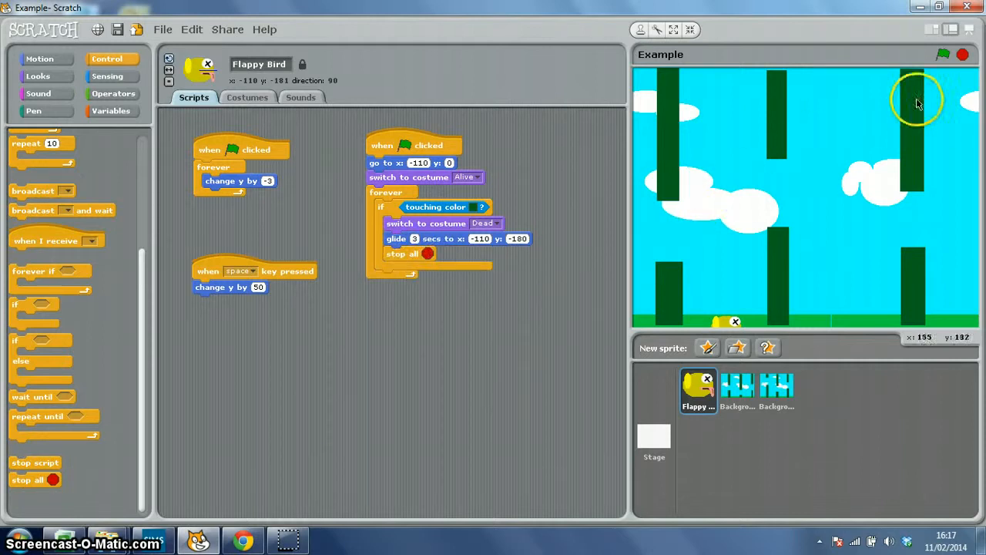
# Run the finished game until the bird hits a pipe, drops and everything halts.
pyautogui.click(943, 56)
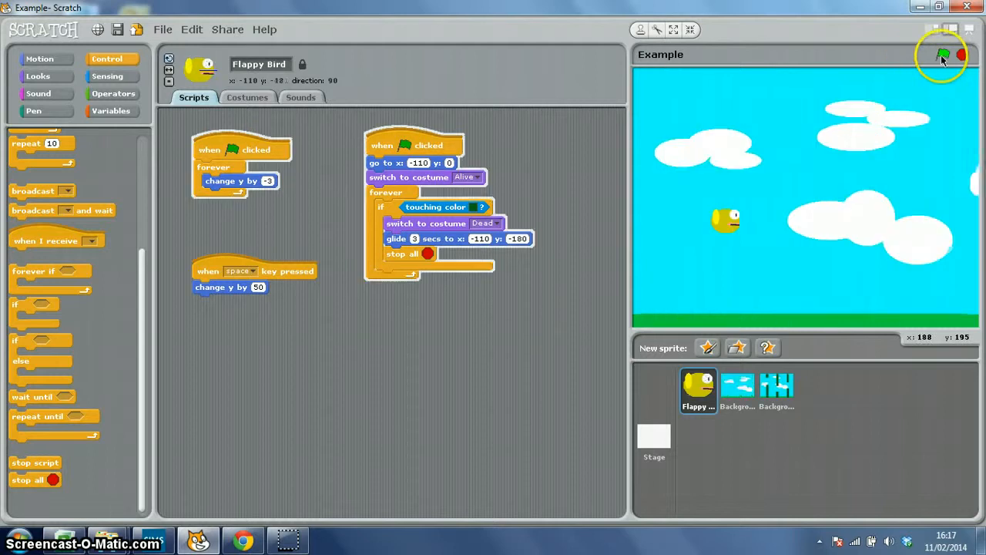
pyautogui.click(943, 56)
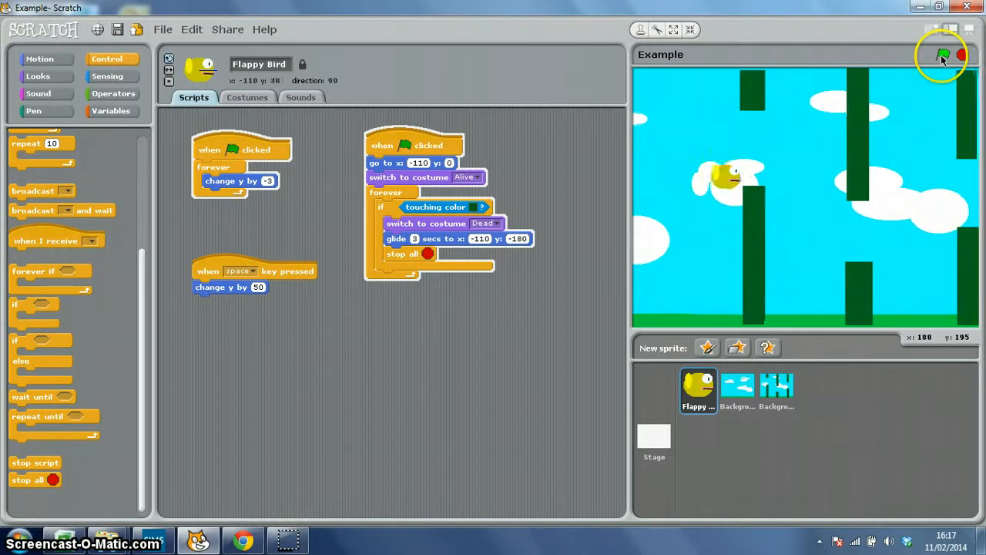
pyautogui.click(943, 54)
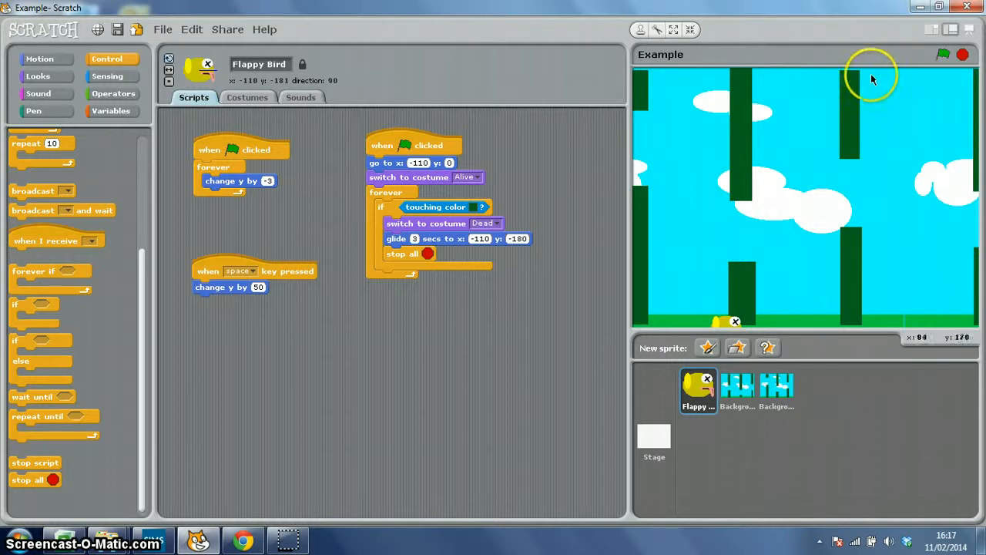
pyautogui.moveTo(650, 270)
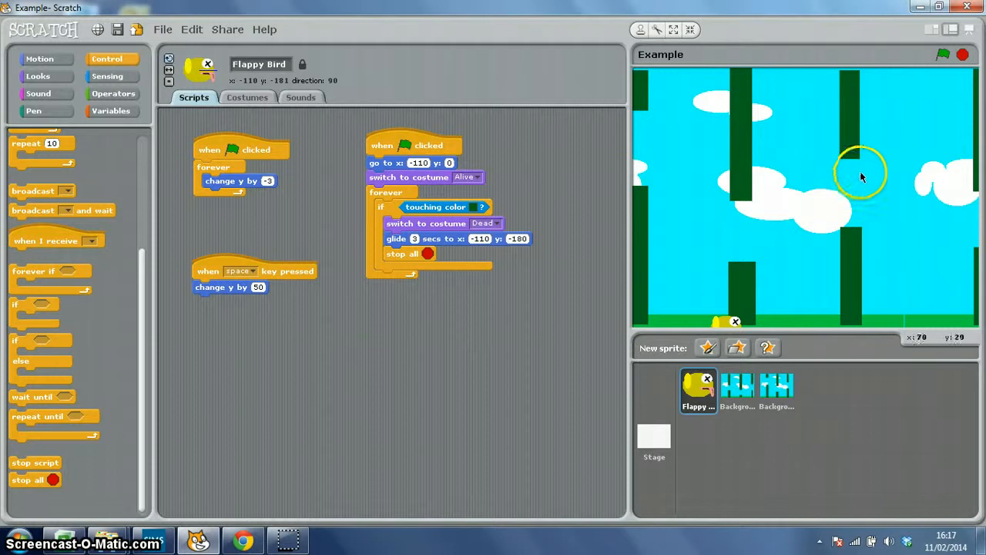
pyautogui.moveTo(825, 158)
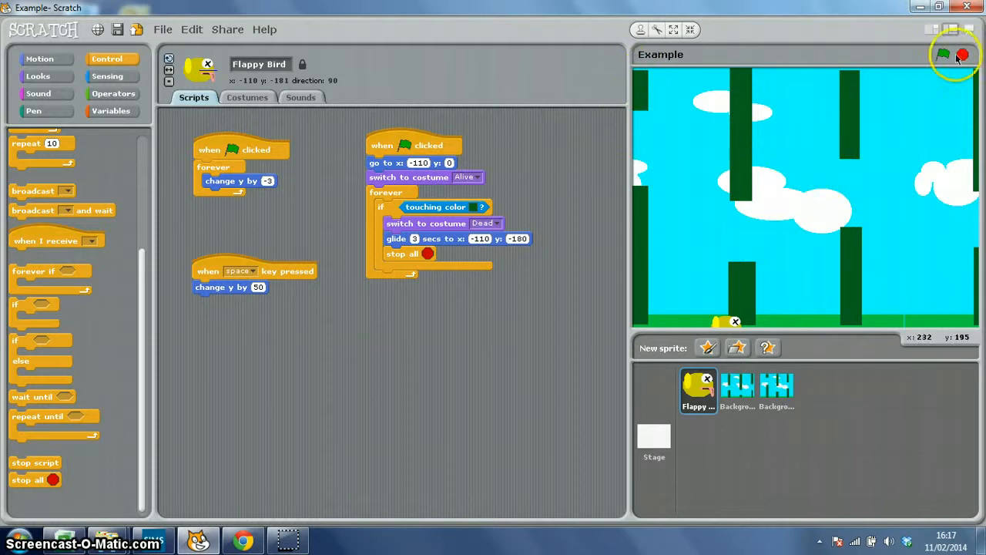
pyautogui.moveTo(961, 55)
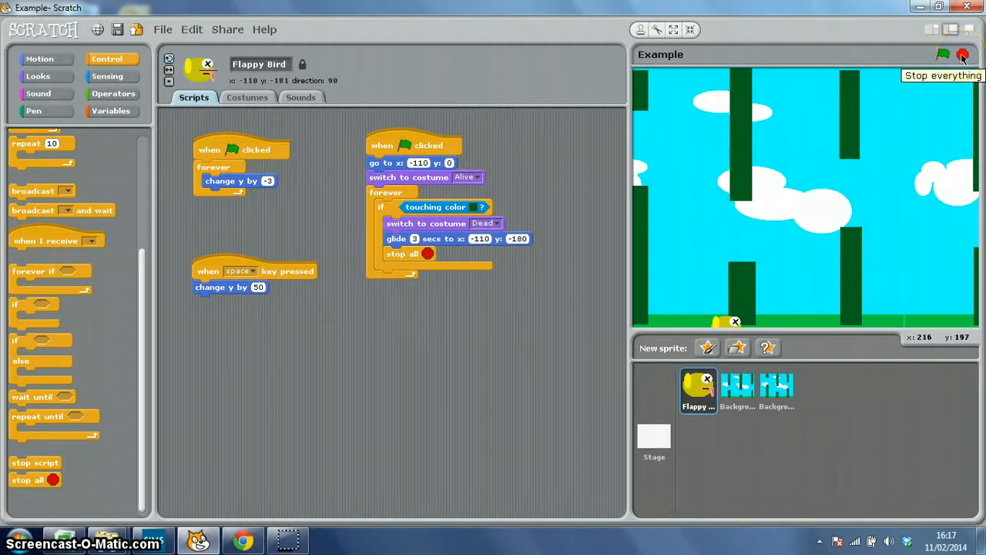